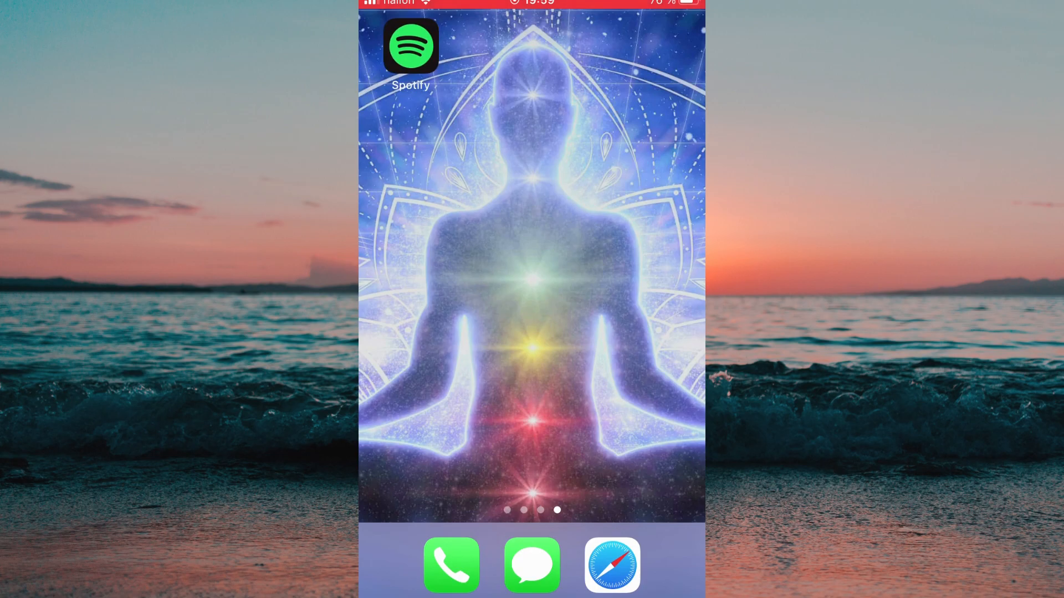
Launch Spotify from the Home Screen to reach Your Library
{"action": "left_click", "coordinate": [410, 45]}
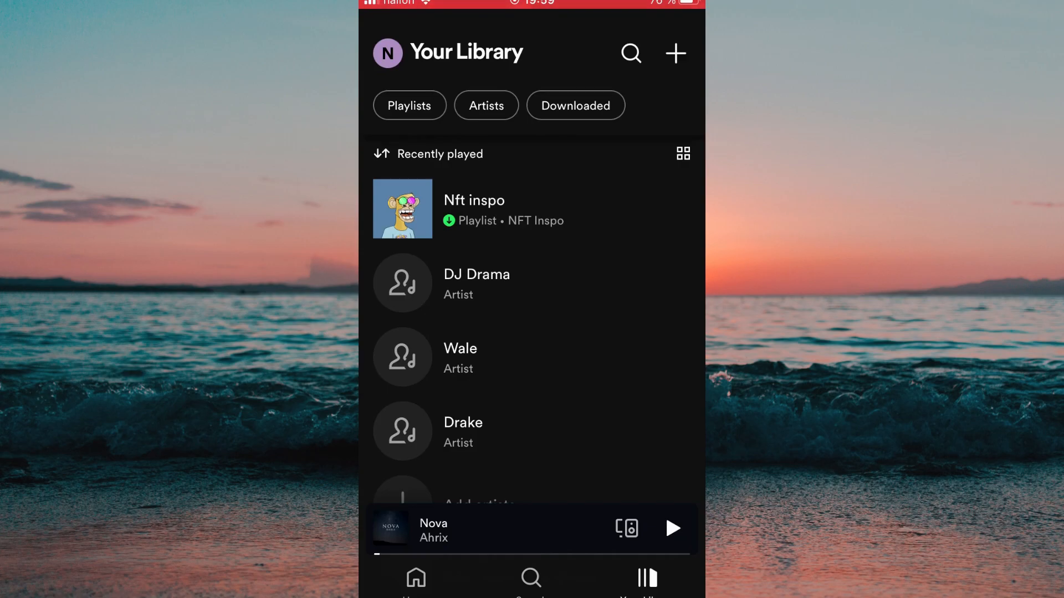
Search for 'Invisible' by Julius Dreisig and add it to the Nft inspo playlist
{"action": "left_click", "coordinate": [531, 578]}
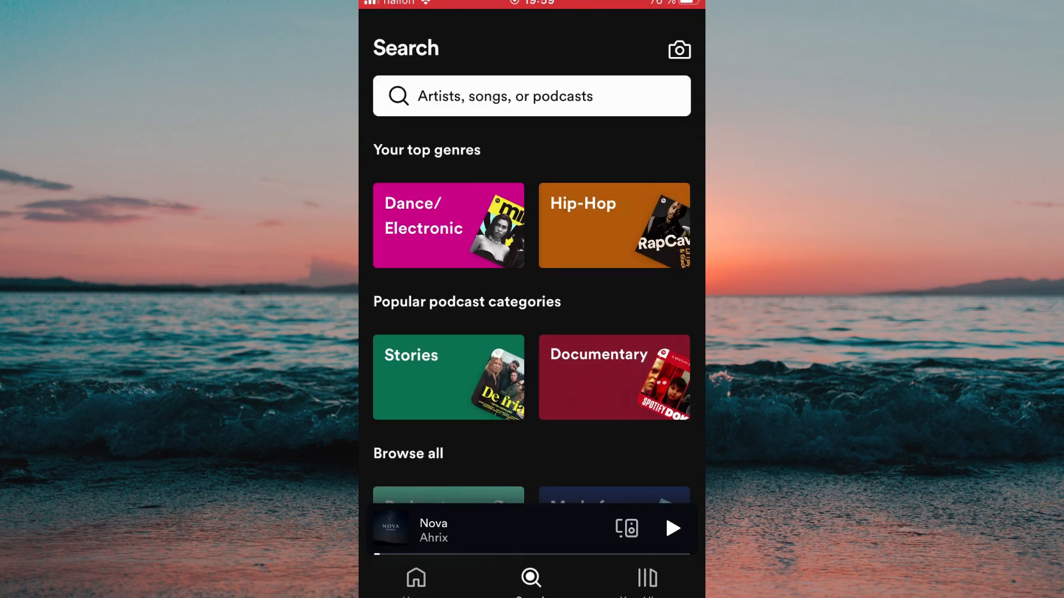
{"action": "left_click", "coordinate": [531, 96]}
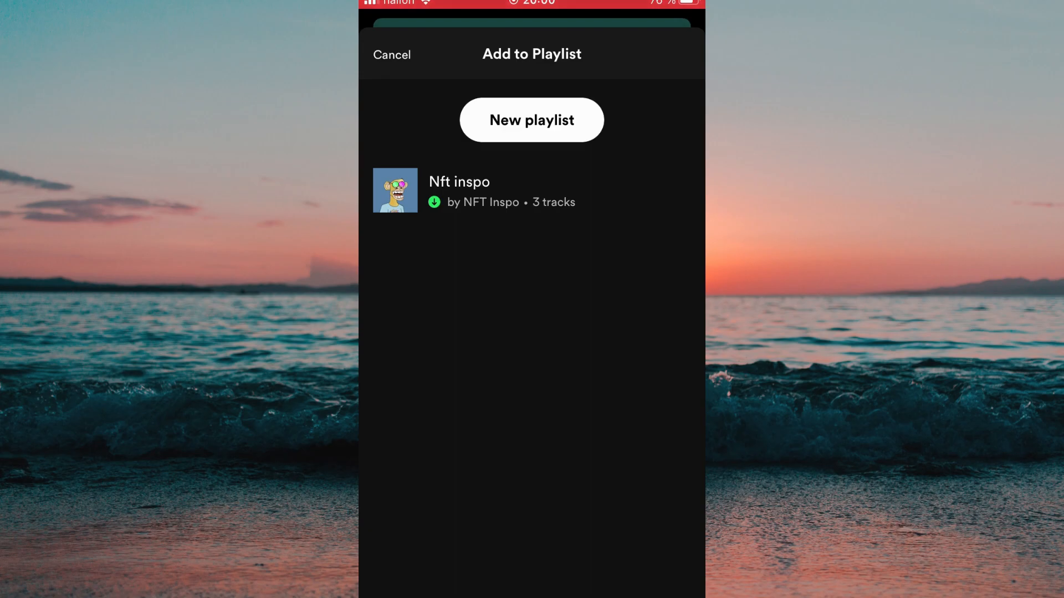
{"action": "left_click", "coordinate": [459, 190]}
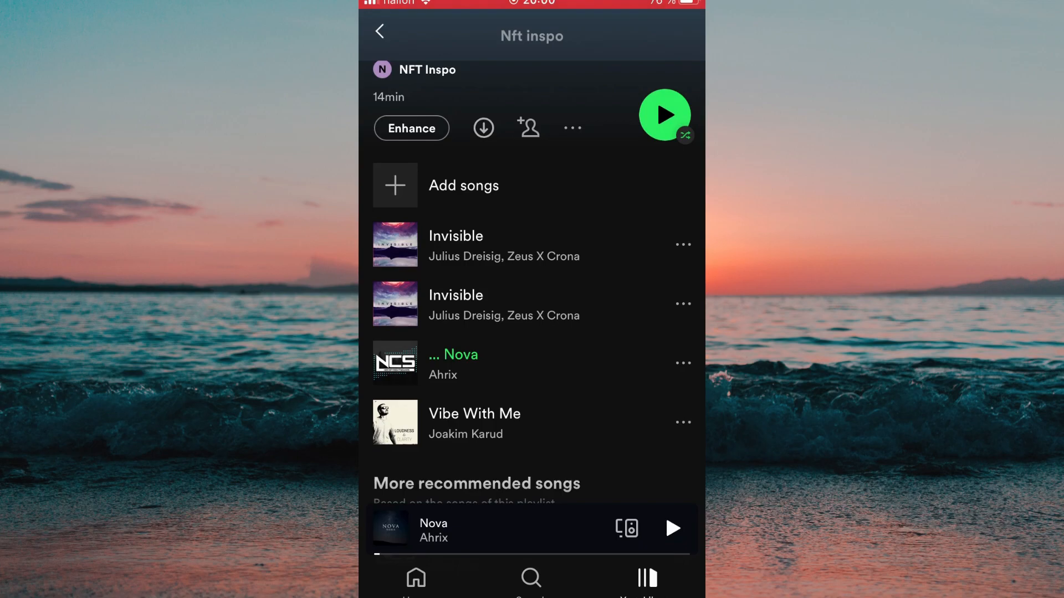
{"action": "left_click", "coordinate": [483, 129]}
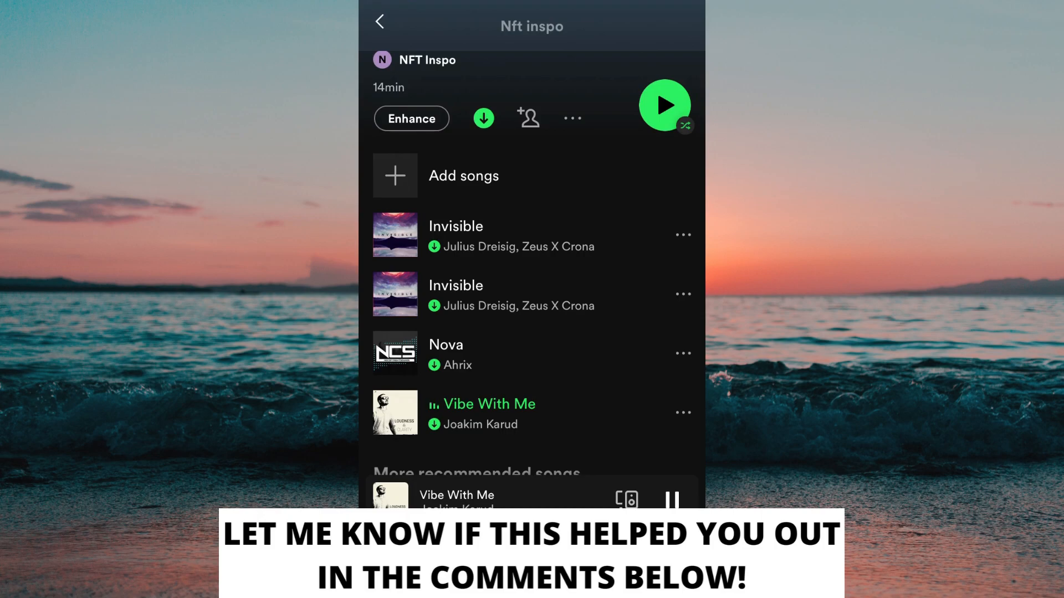
{"action": "scroll", "scroll_direction": "down", "scroll_amount": 3}
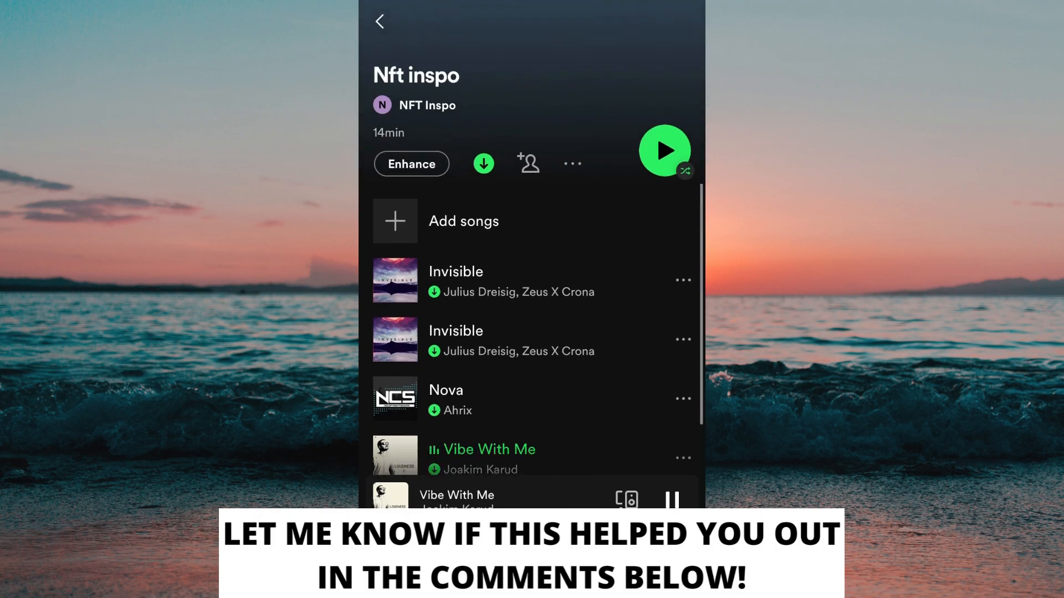